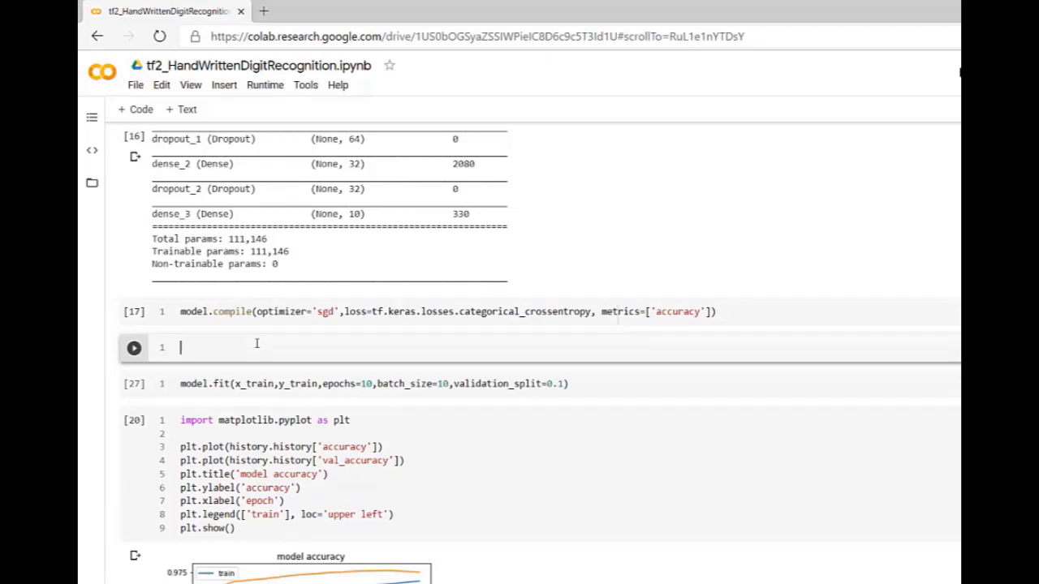
Assign early_stopping = tf.keras.callbacks.EarlyStopping() with empty arguments in the code cell.
text(tf.keras)
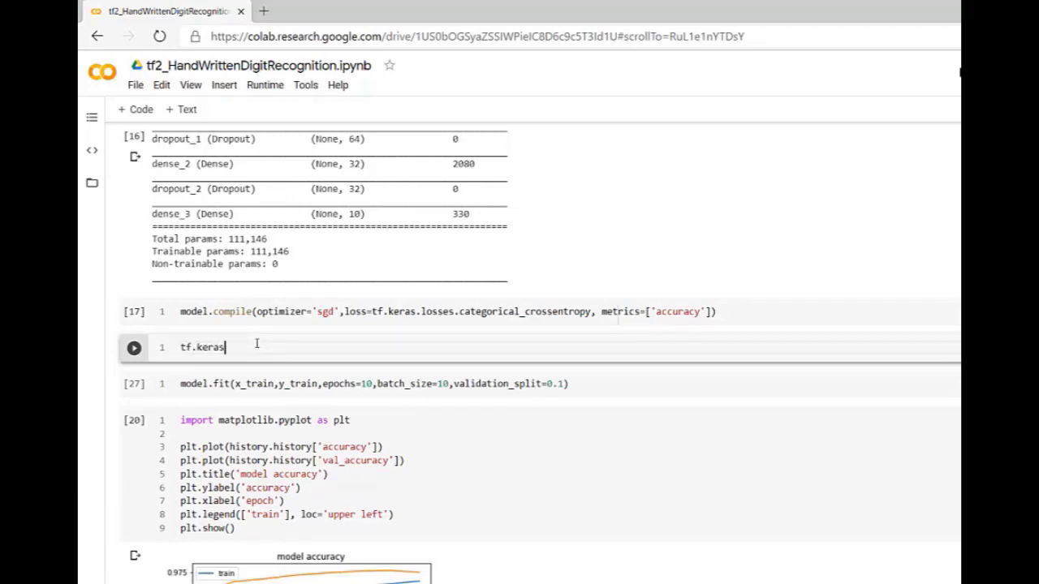
text(.callbacks.)
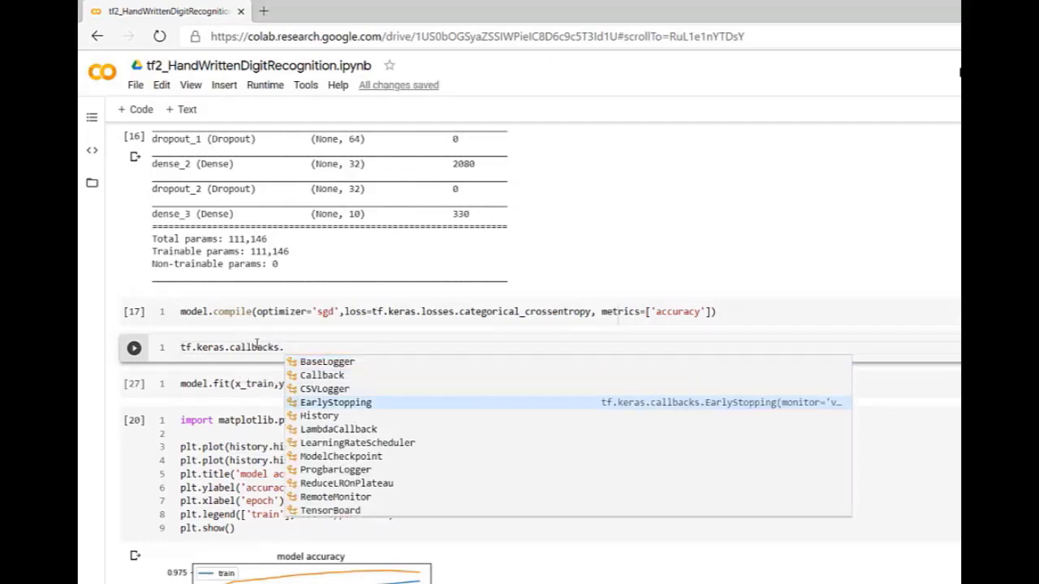
click(334, 403)
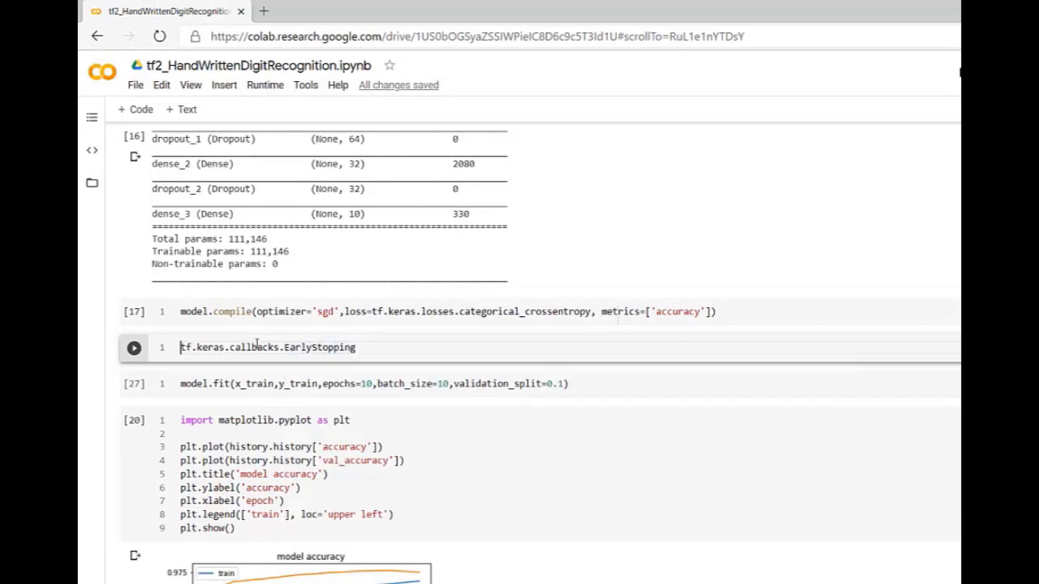
text(=)
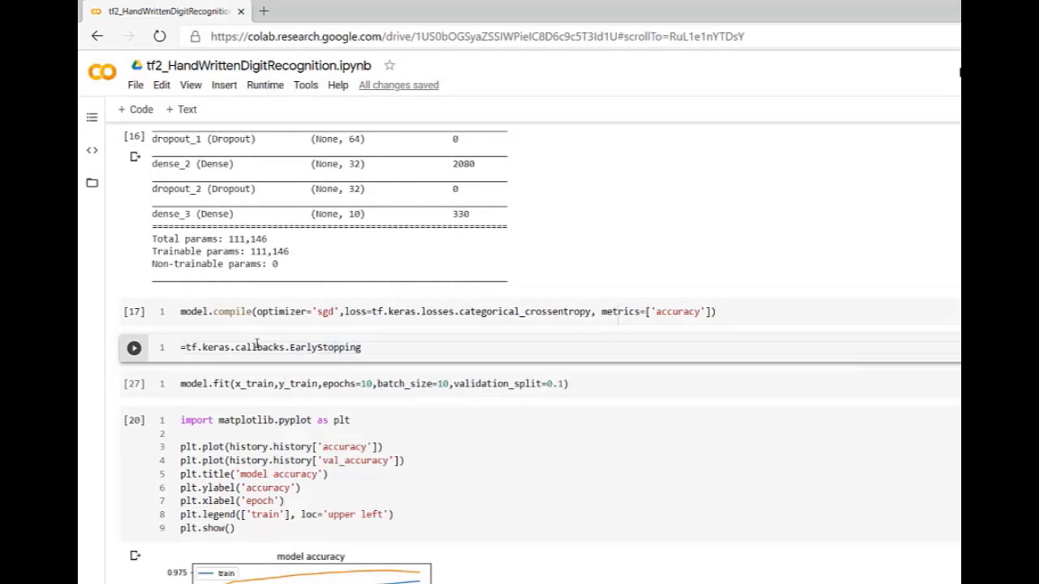
text(e)
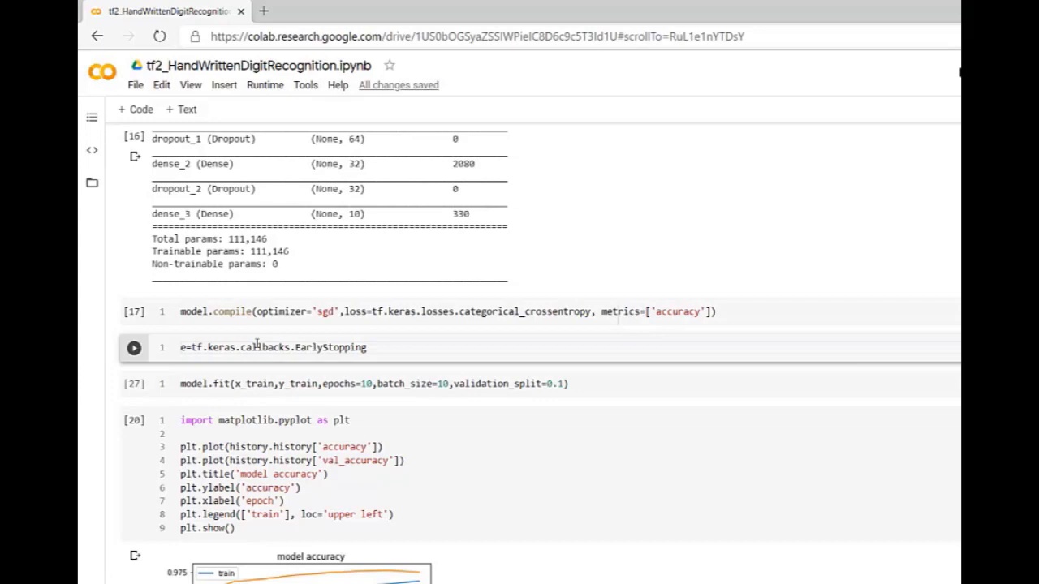
text(early_stopping)
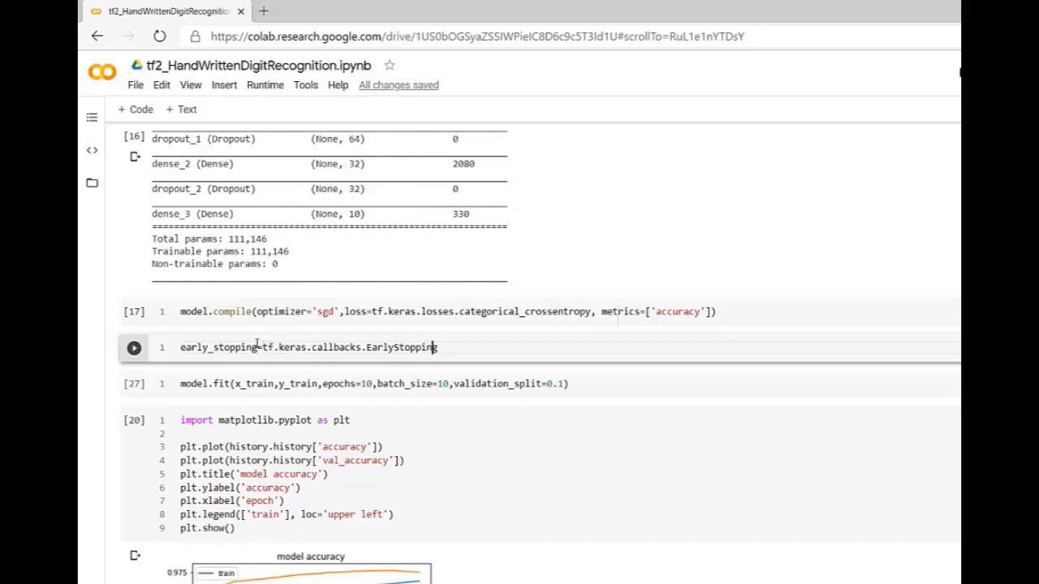
text(())
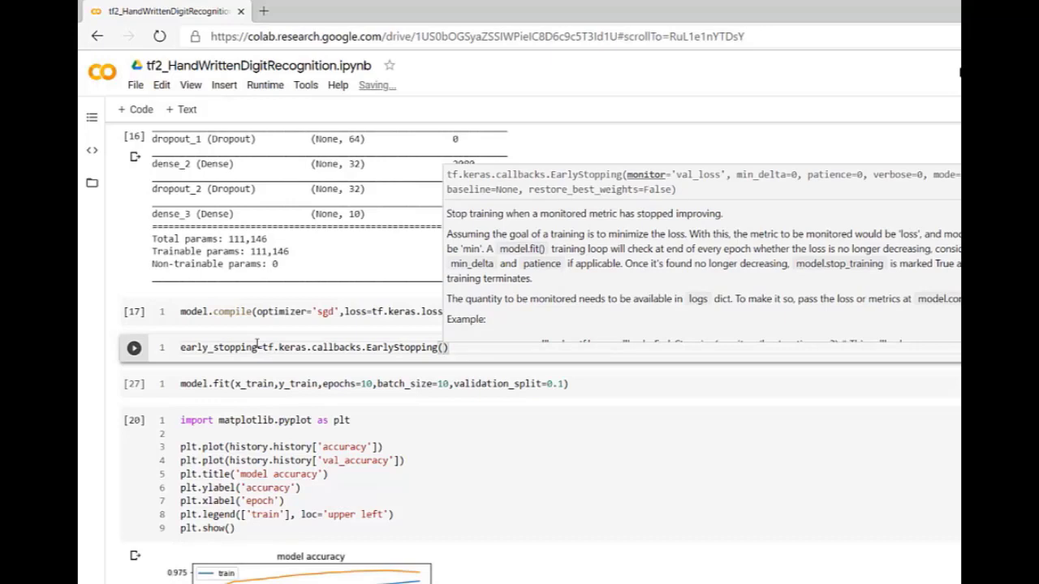
Fill EarlyStopping with monitor='val_accuracy', min_delta=0.01, patience=1 and run the cell.
text(monitor=')
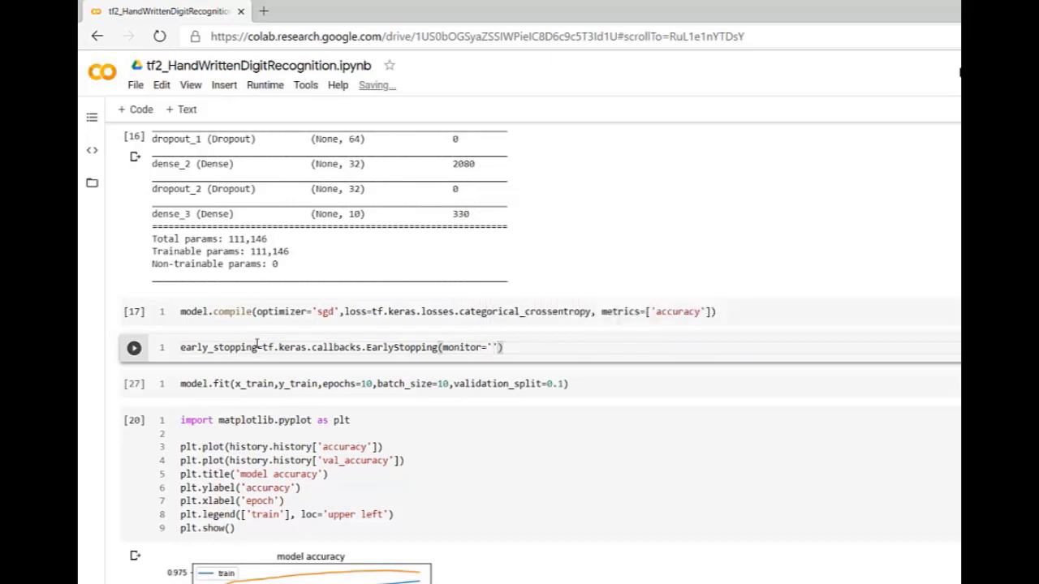
text(val_accuracy)
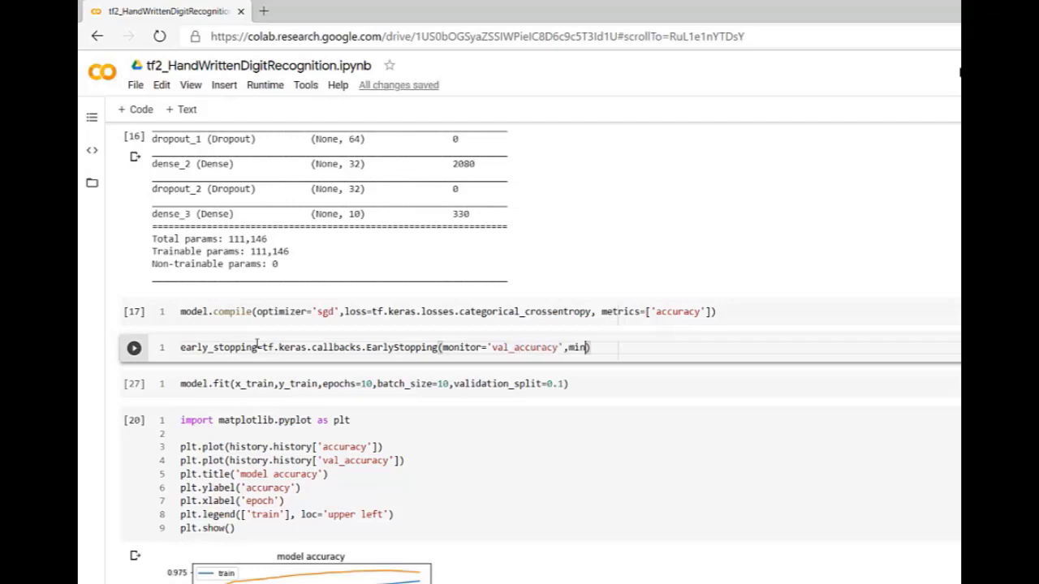
text(_delta)
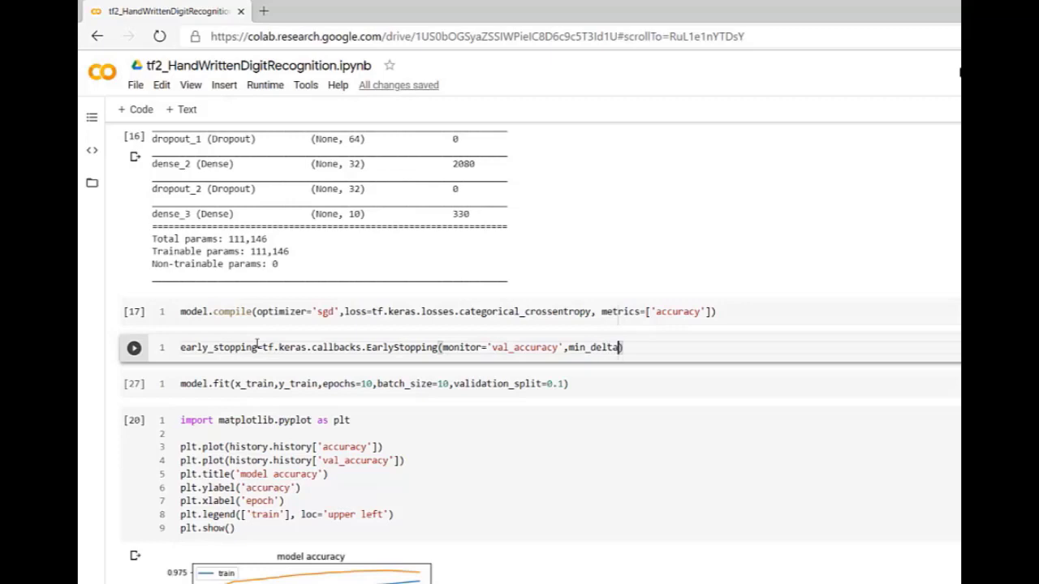
text(=)
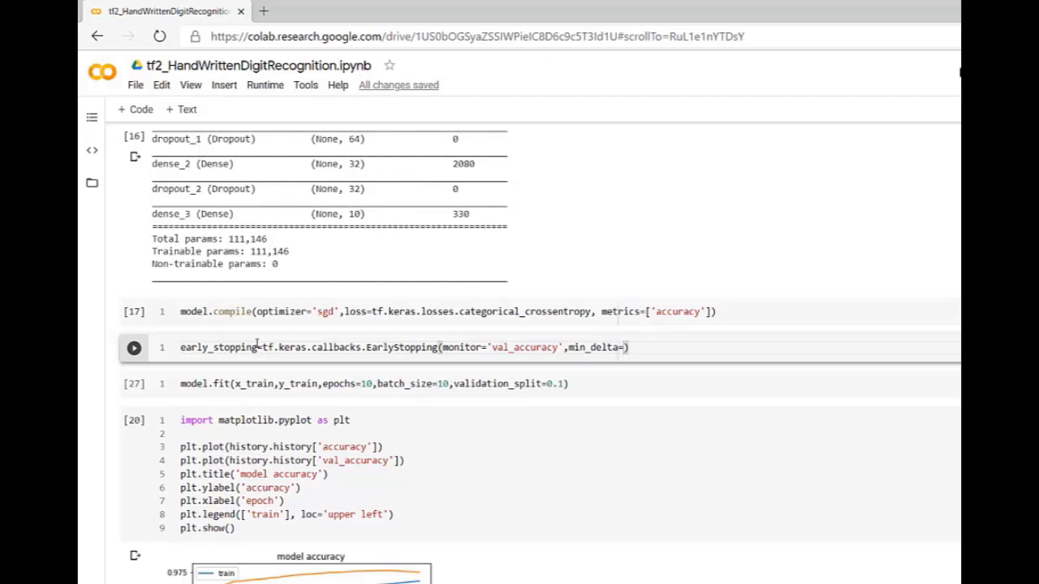
text(0.01)
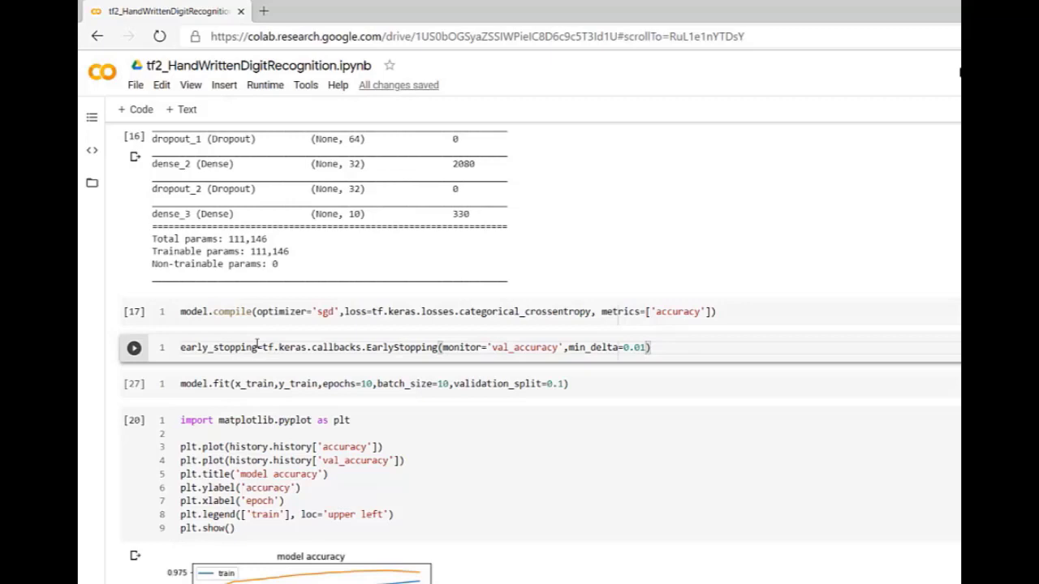
text(,)
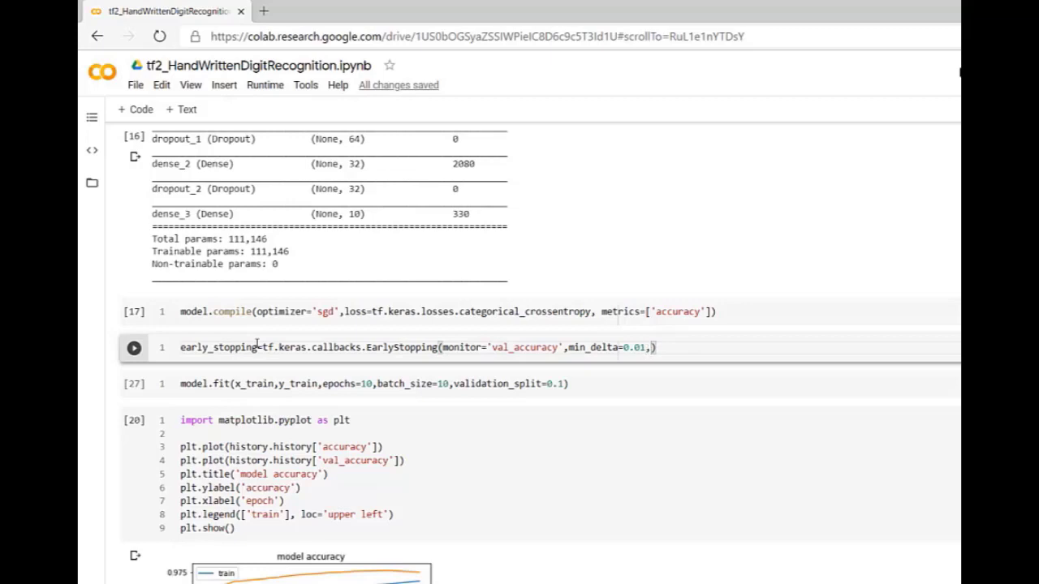
text(patience)
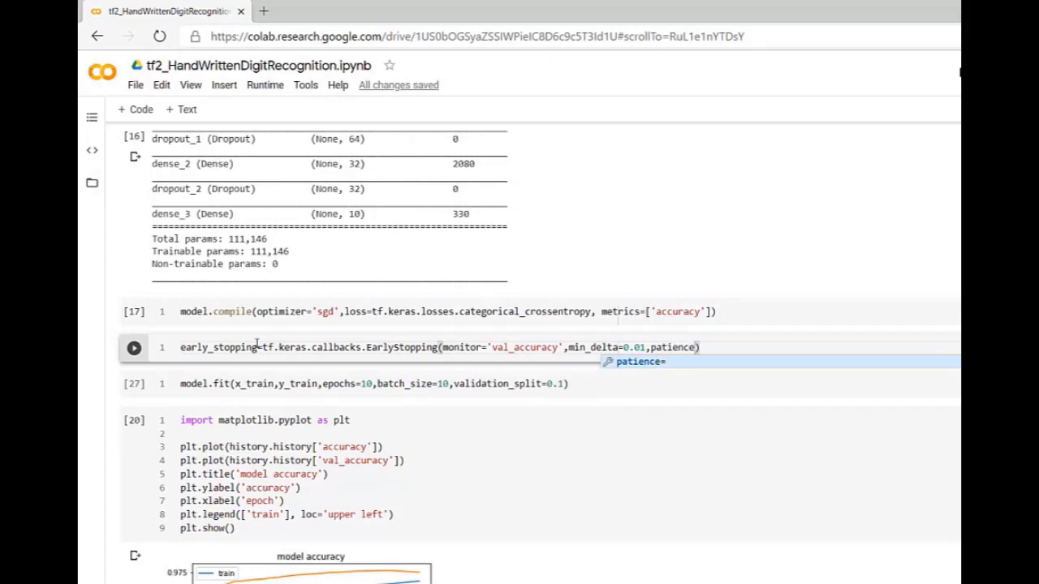
text(1)
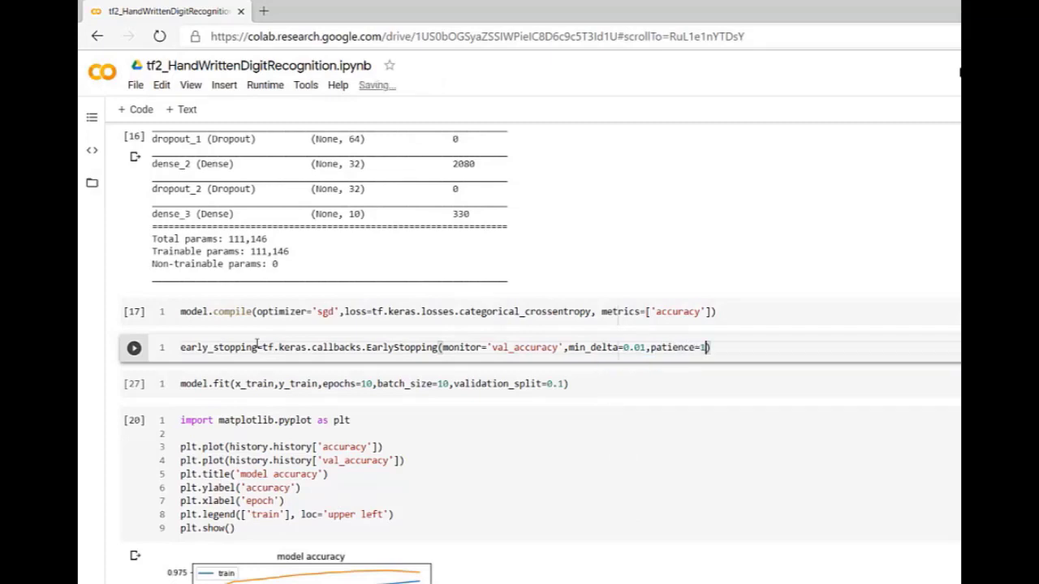
click(133, 347)
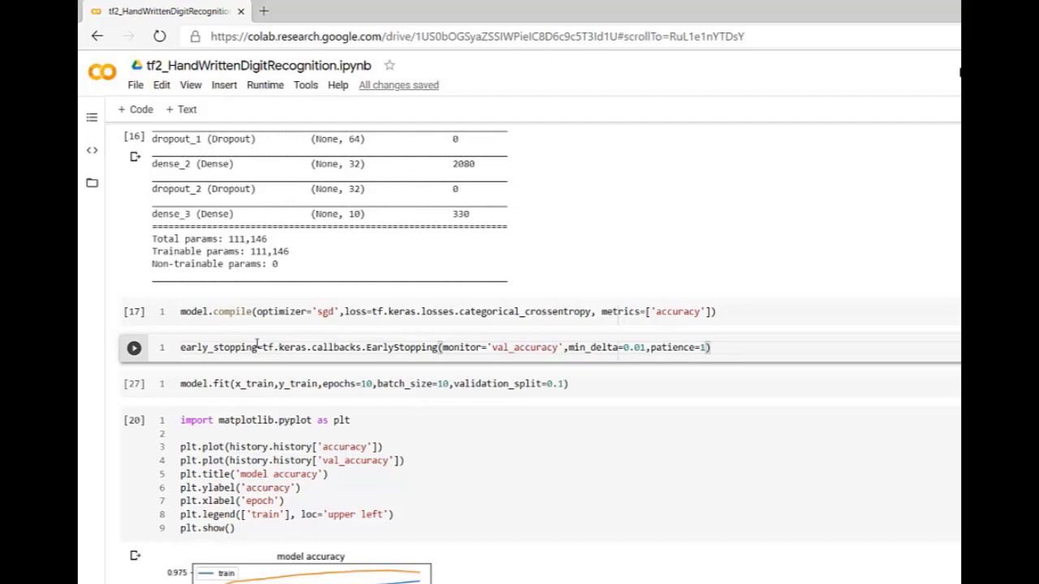
mouse_move(543, 361)
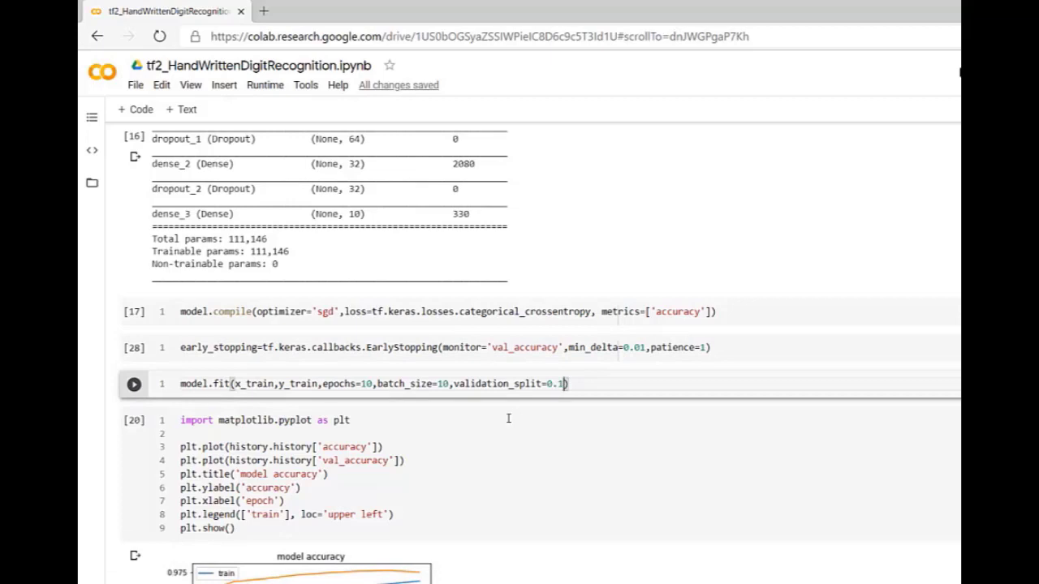
Add callbacks=[early_stopping] to model.fit and assign its result to history.
text(,)
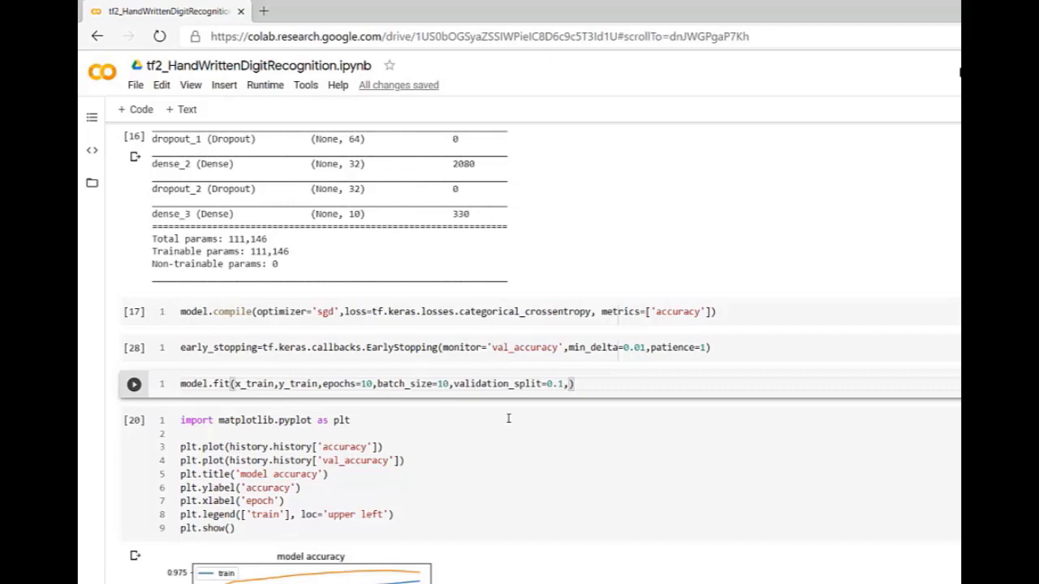
text(c)
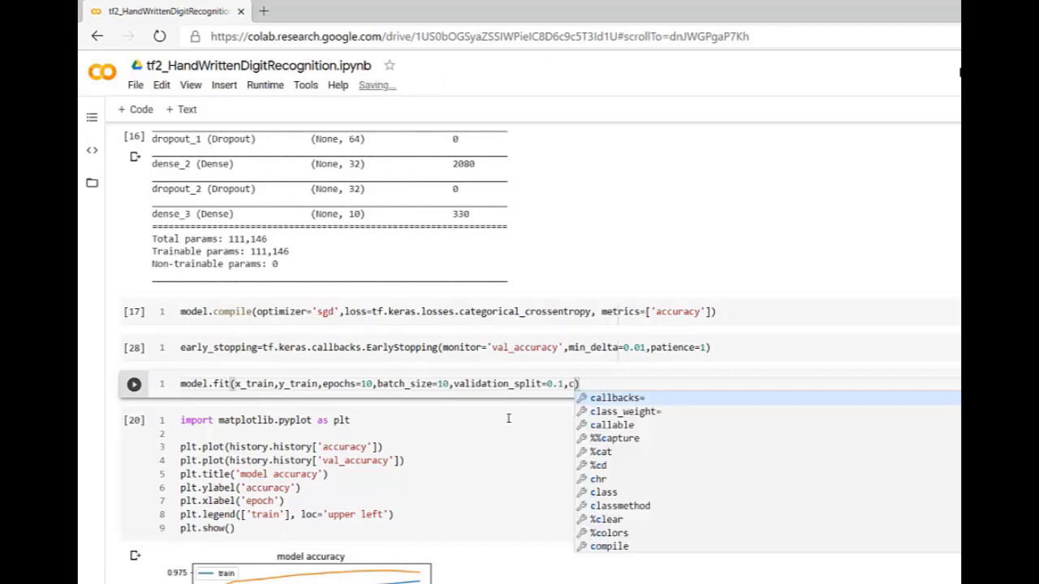
click(617, 397)
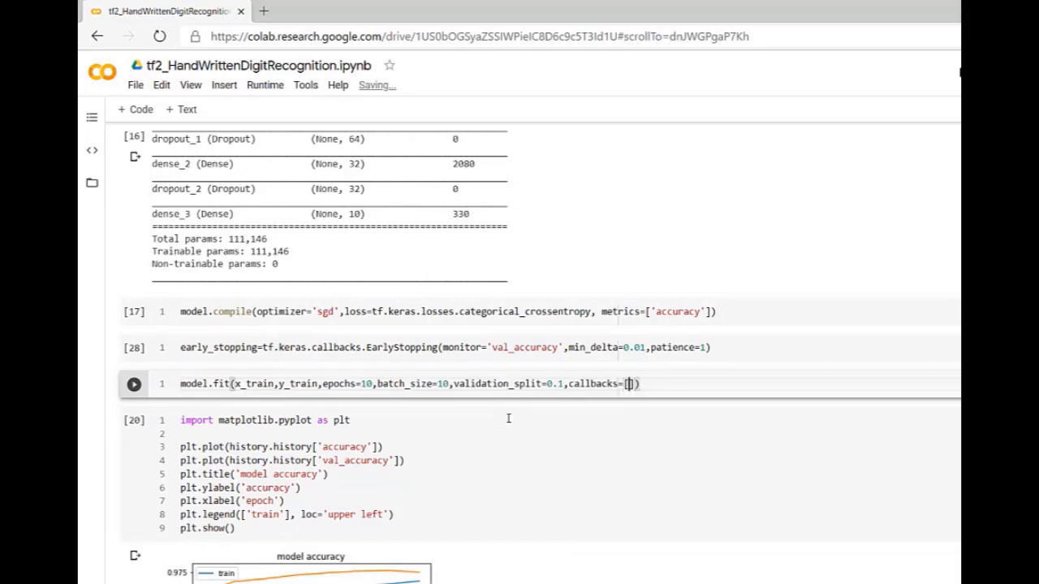
text(early)
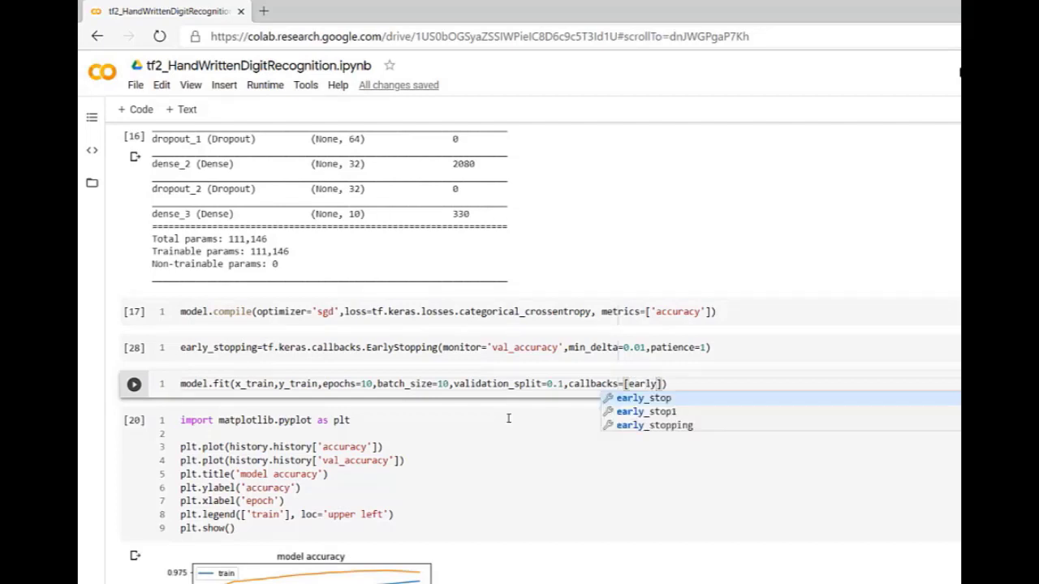
click(654, 426)
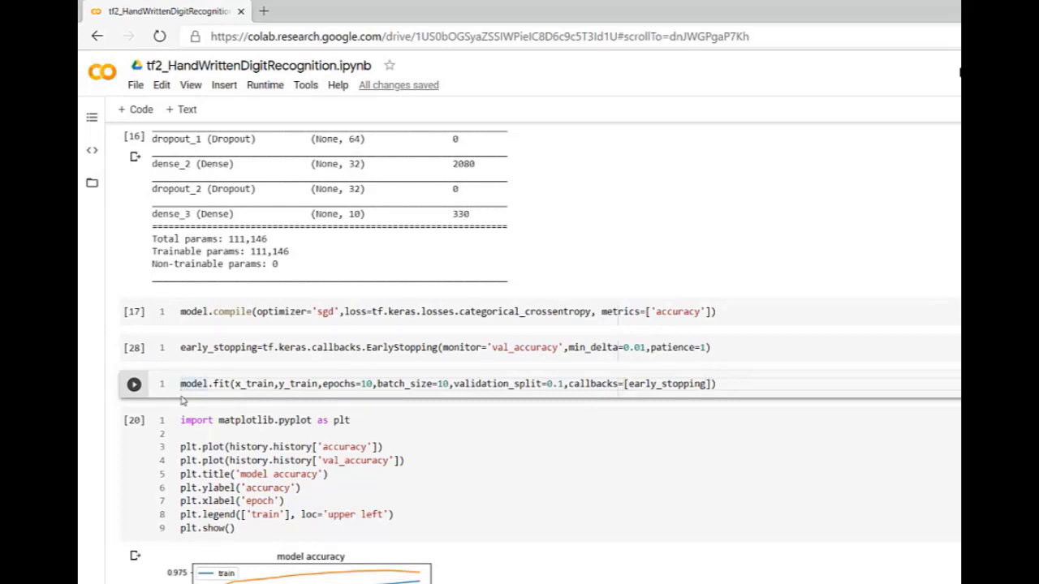
text(history=)
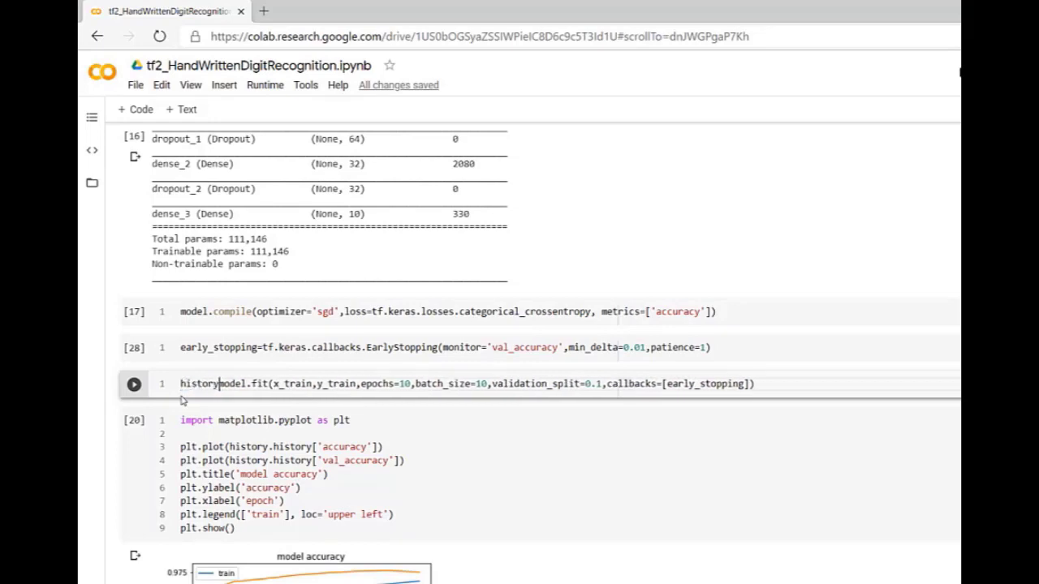
text(=)
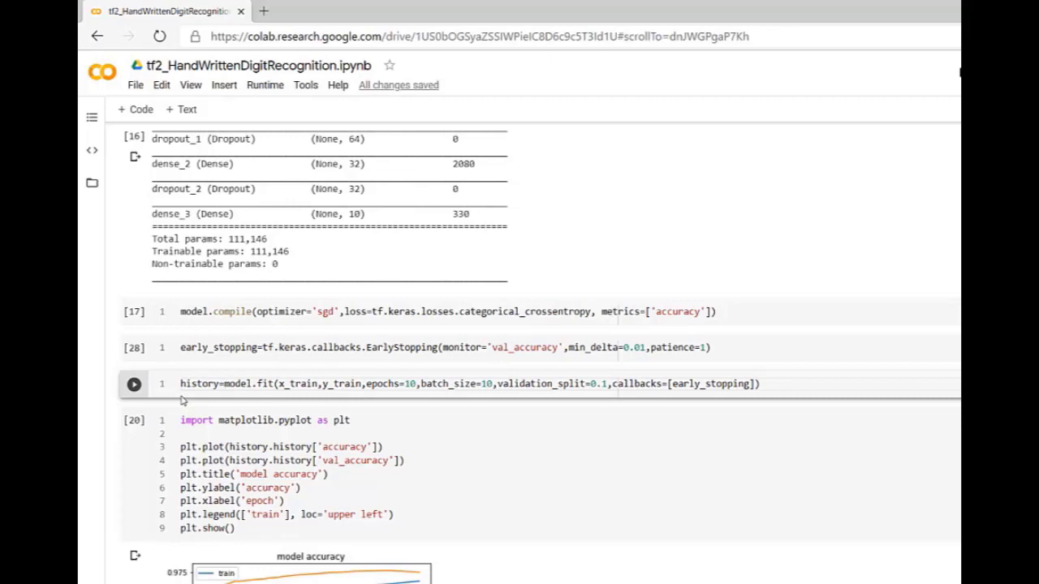
Run model.fit so training stops after two epochs with val_accuracy near 0.979.
click(133, 383)
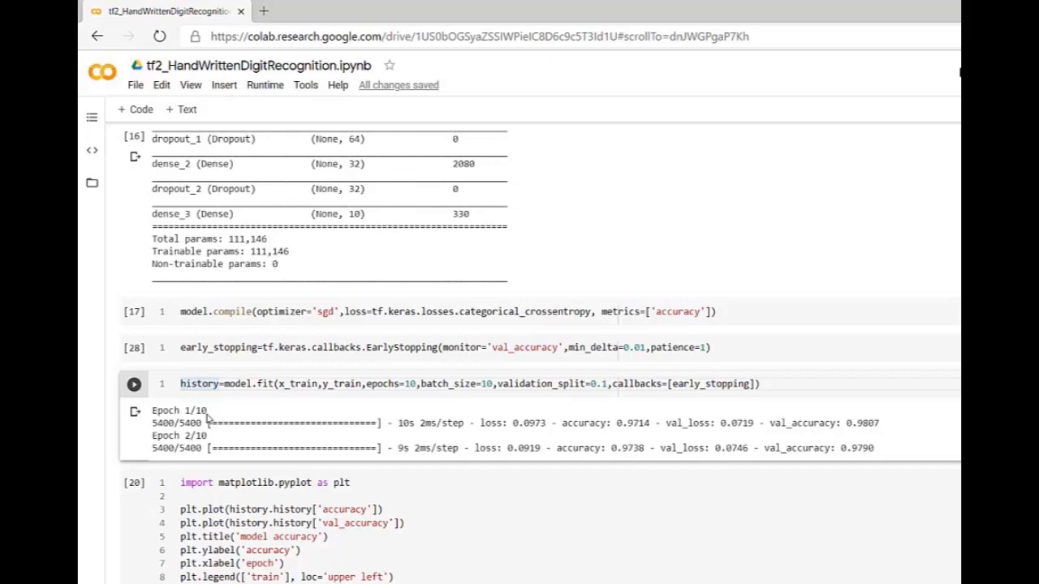
click(213, 383)
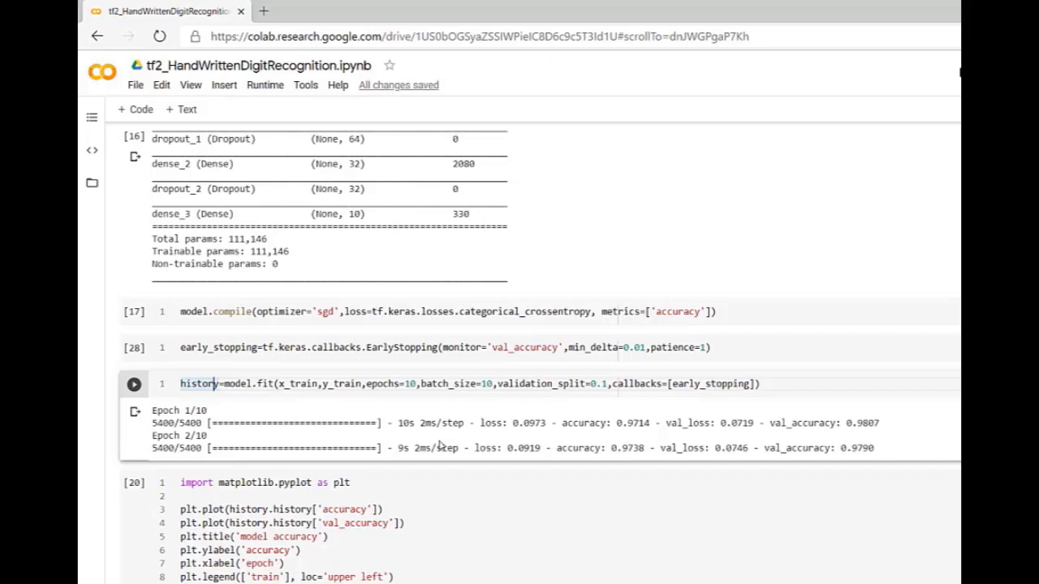
mouse_move(769, 435)
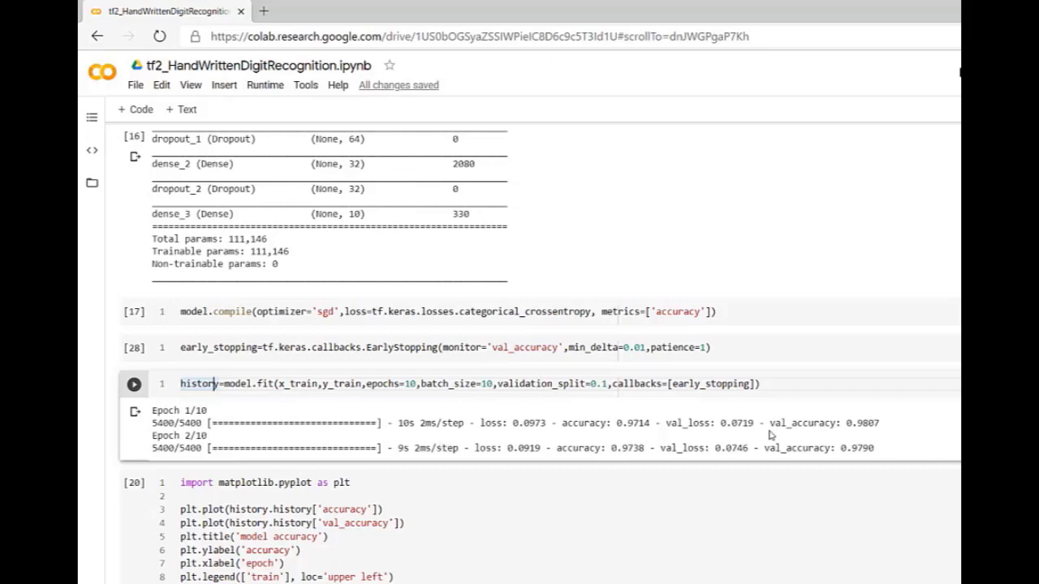
mouse_move(850, 435)
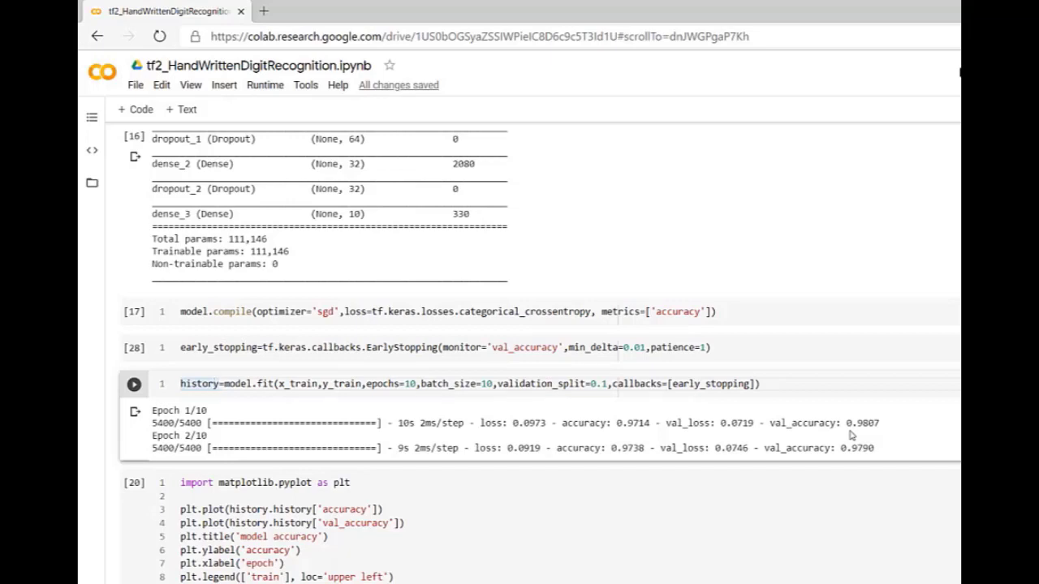
mouse_move(850, 451)
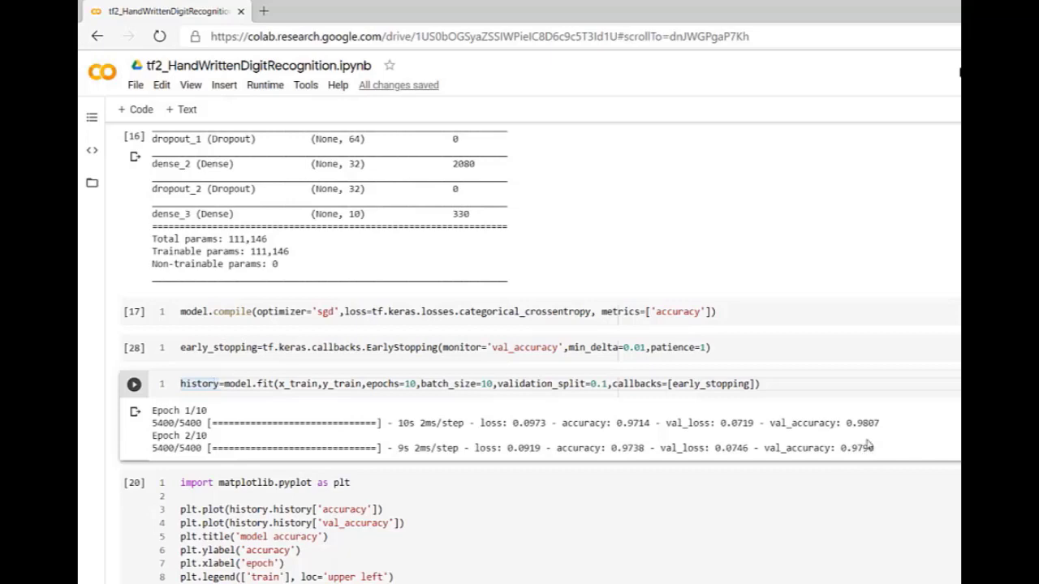
mouse_move(868, 435)
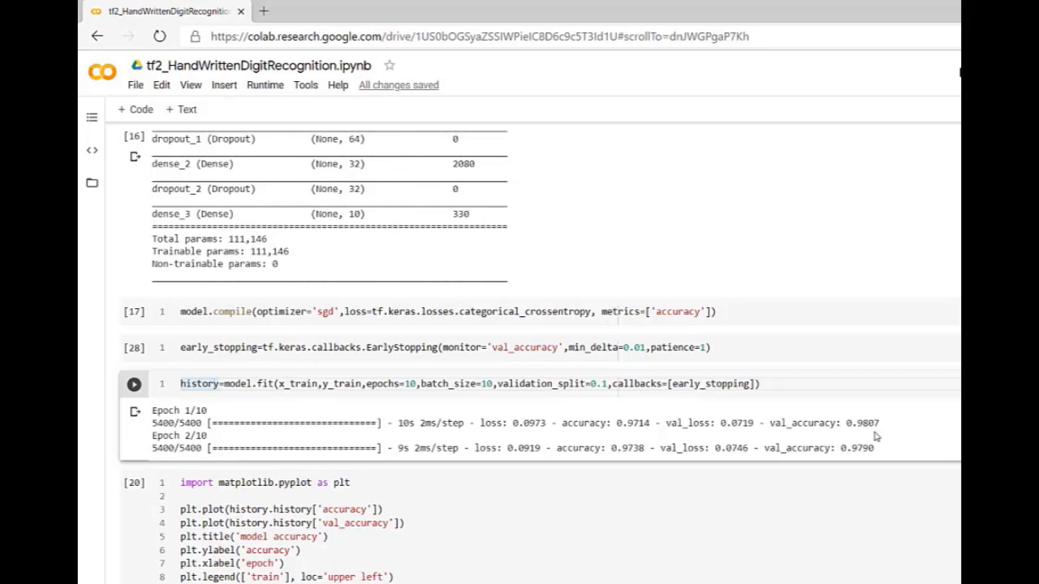
mouse_move(873, 438)
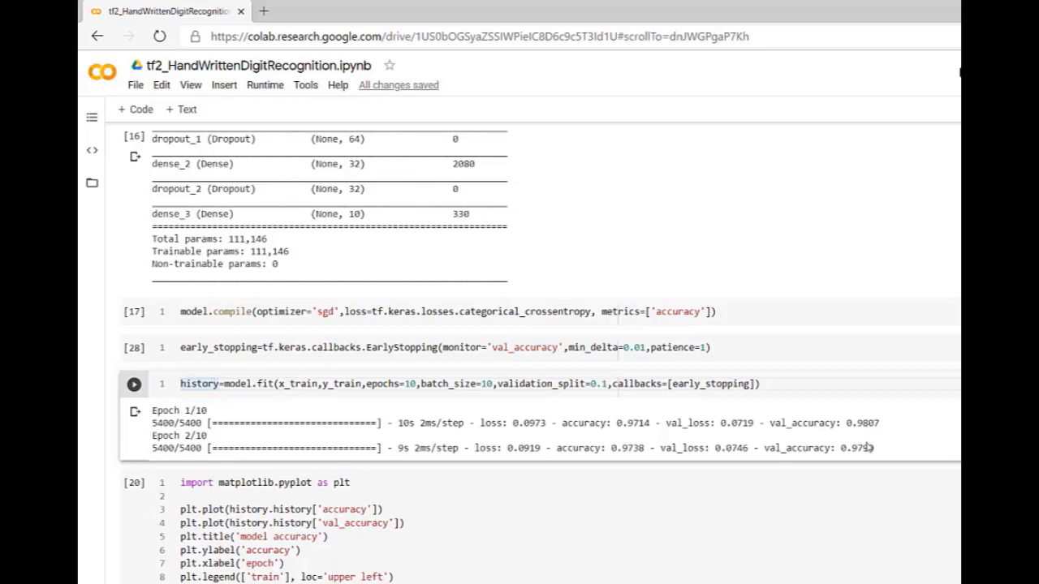